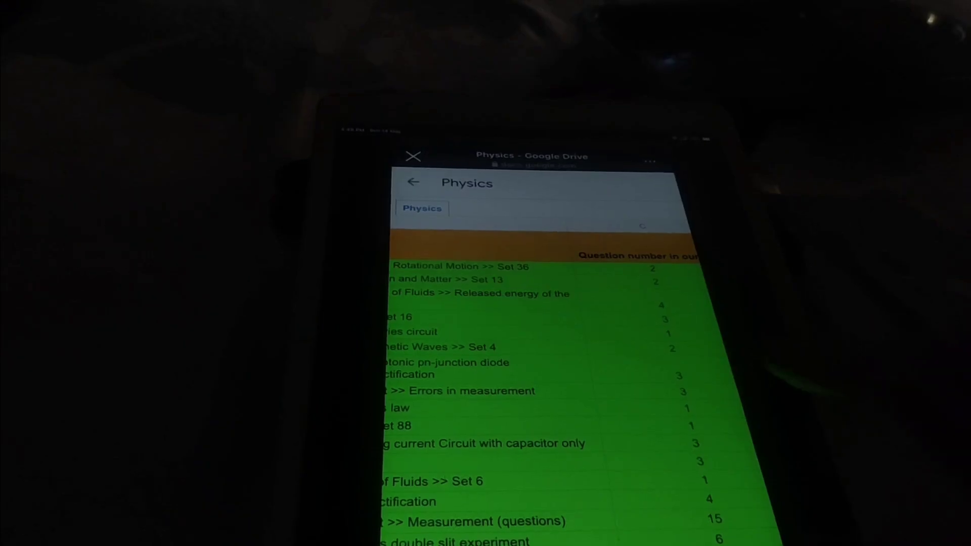
- Scroll through the MemoNEET Instructions and continue to the Biology chapter list
scroll(down, 3)
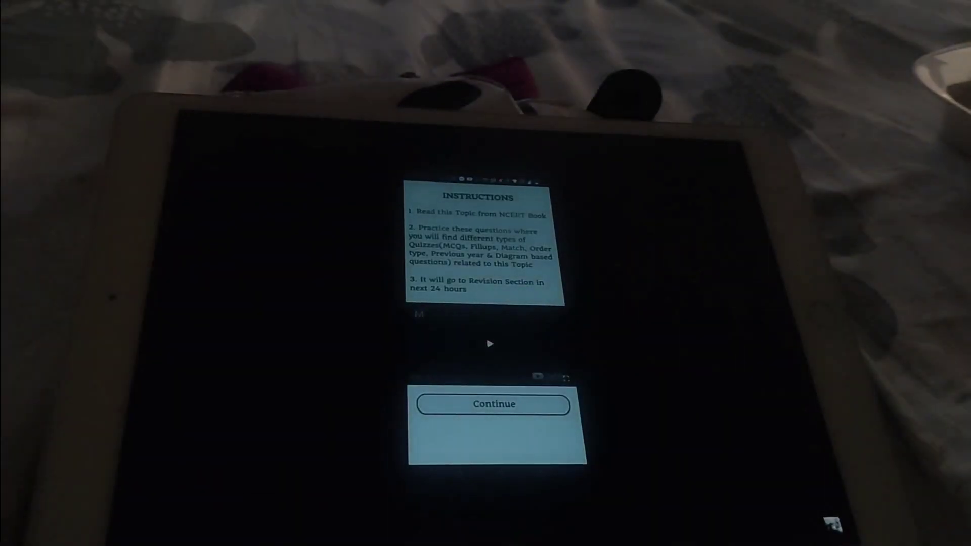
click(493, 403)
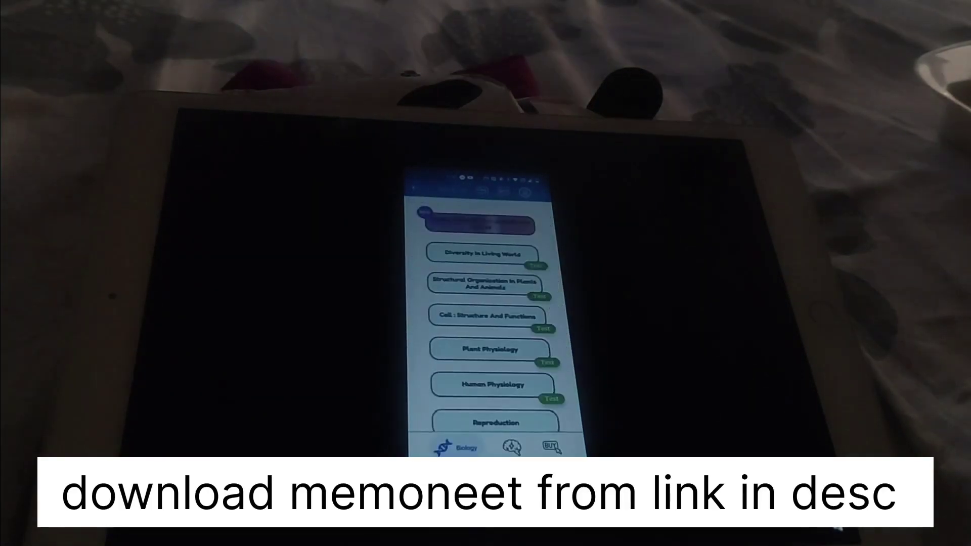